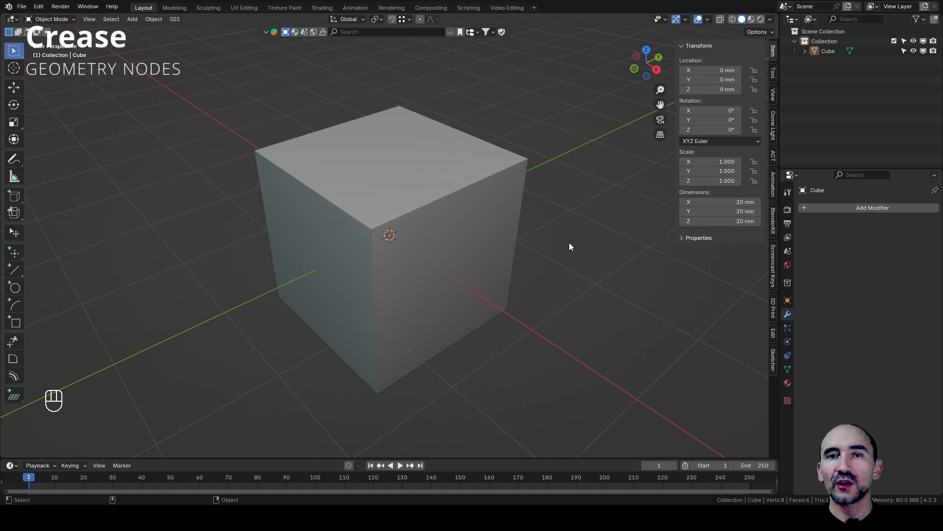
pyautogui.moveTo(509, 222)
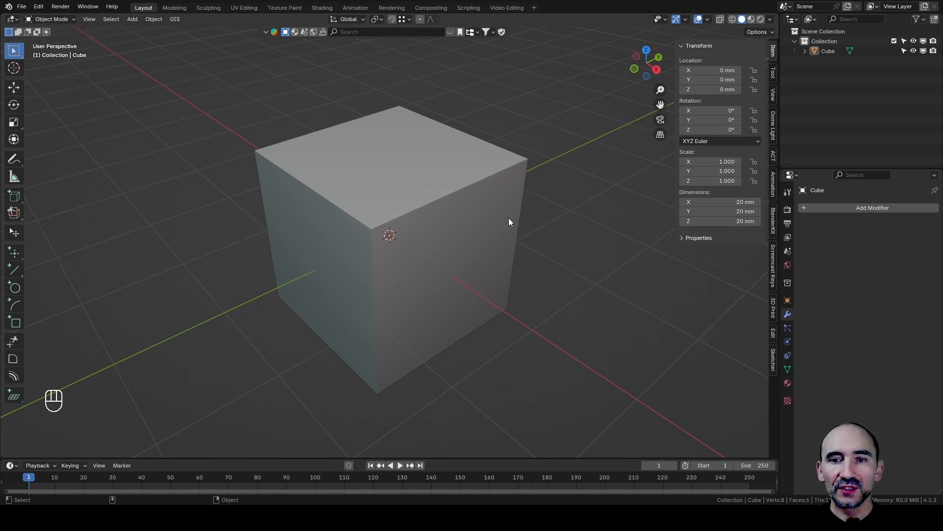
# Select the default cube in the viewport with Modifier Properties shown.
pyautogui.click(385, 213)
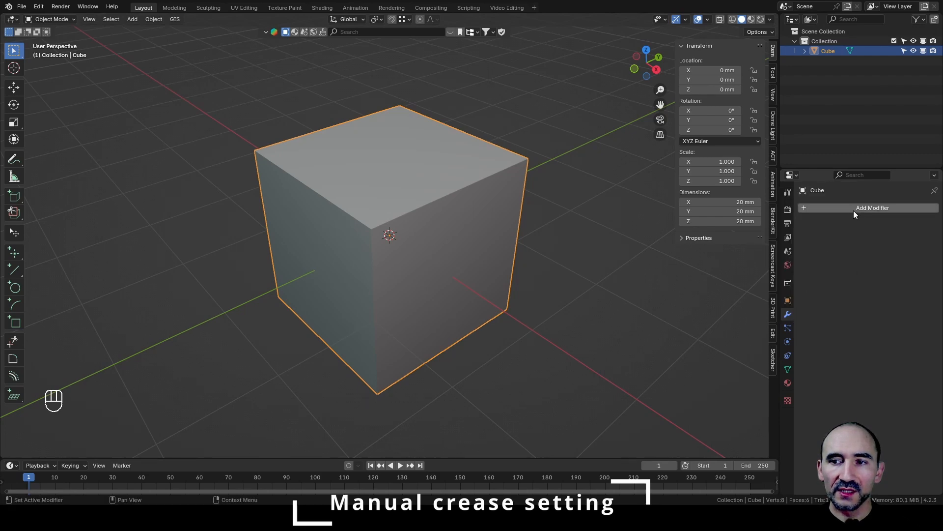
# Add a Subdivision Surface modifier and enter Edit Mode to crease one face's edges to 1.
pyautogui.click(871, 208)
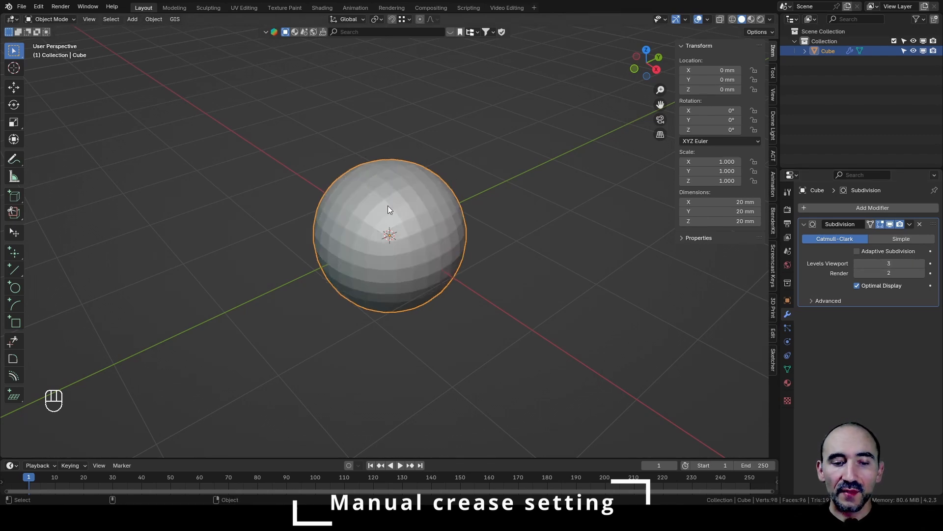
pyautogui.press('Tab')
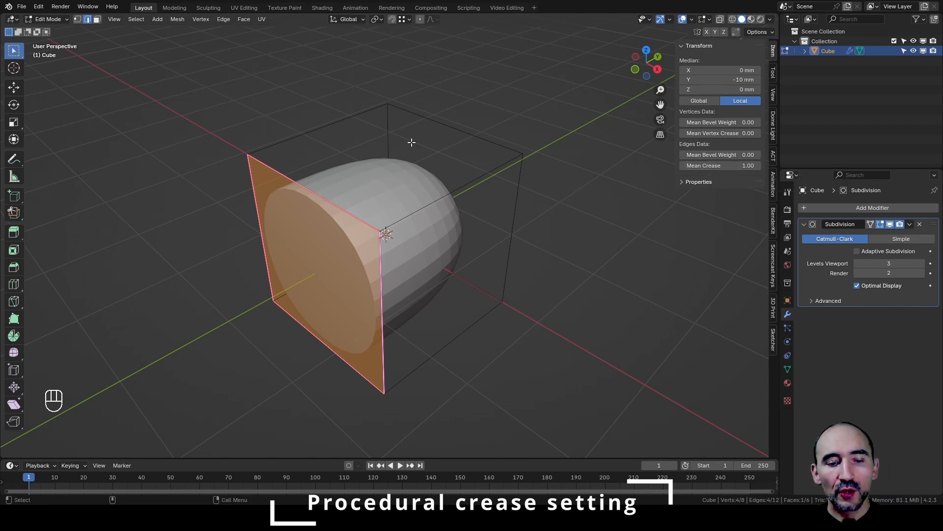
# Return to Object Mode, add a Geometry Nodes modifier above Subdivision and clear the crease.
pyautogui.press('Tab')
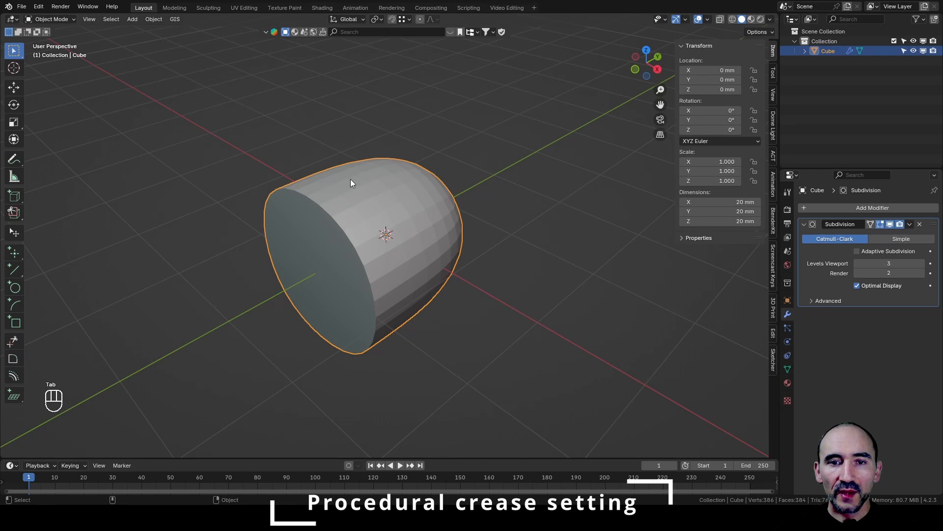
pyautogui.moveTo(494, 75)
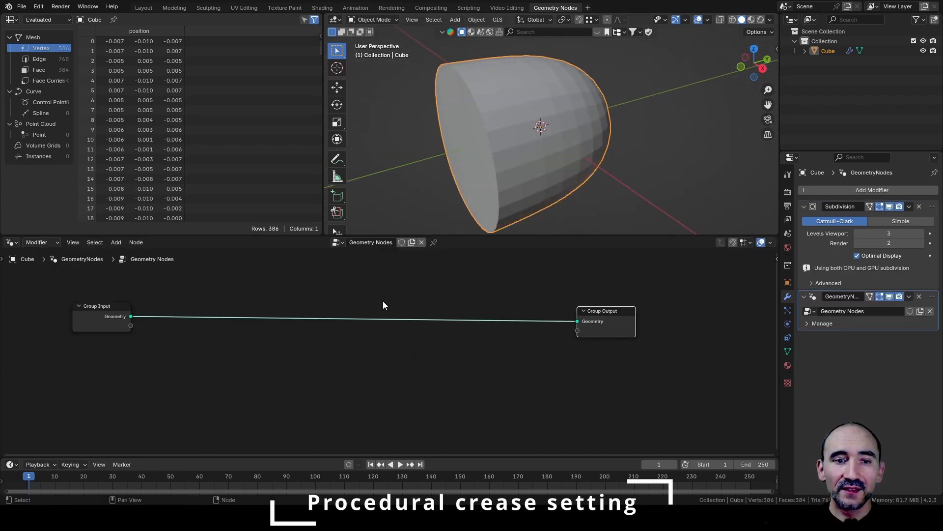
pyautogui.press('Tab')
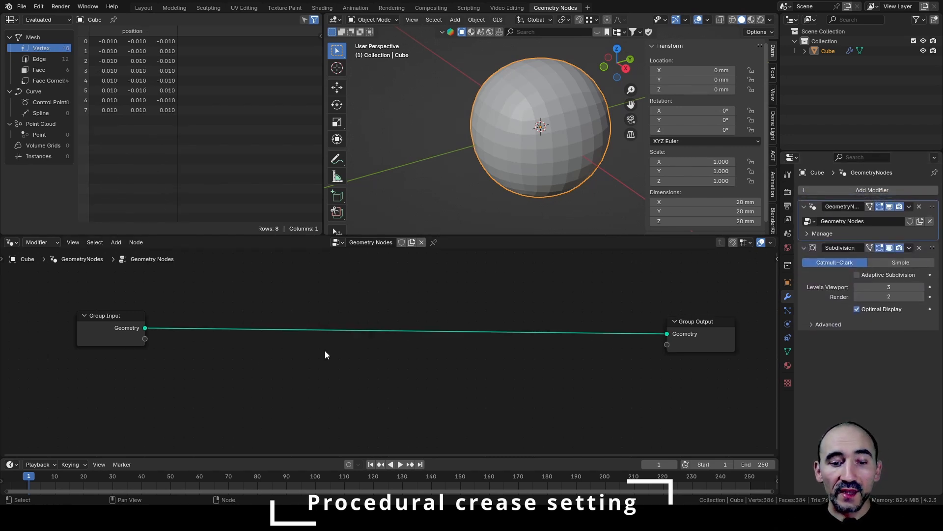
# Insert an Extrude Mesh node set to individual faces, then a Store Named Attribute node.
pyautogui.write('extrud')
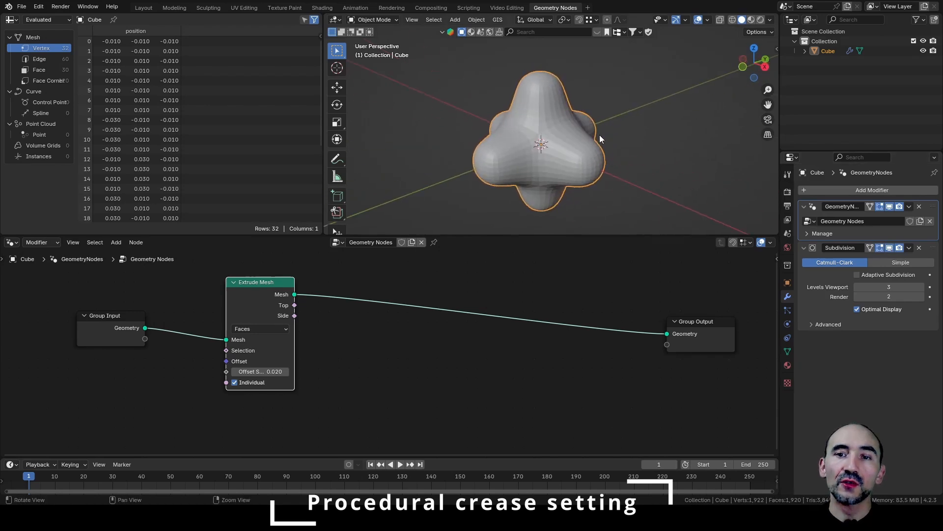
pyautogui.moveTo(483, 173)
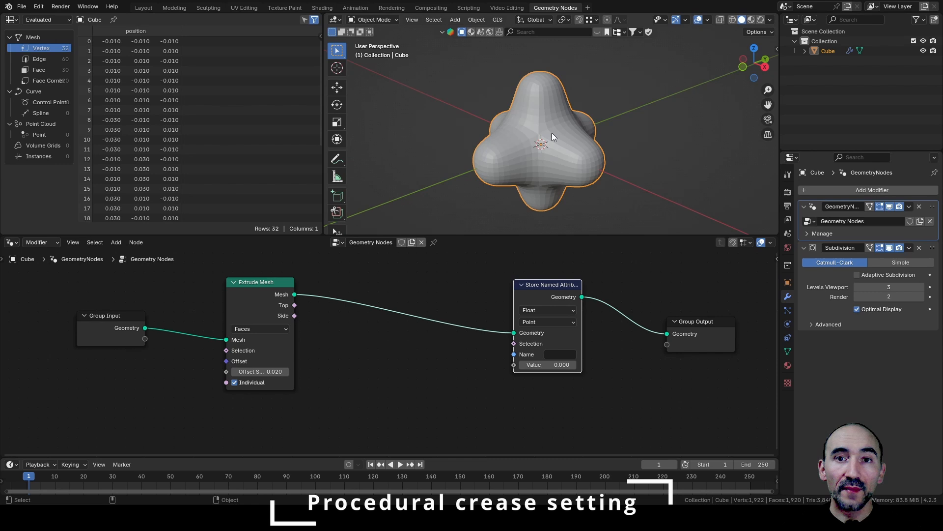
# Inspect the mesh's edge attributes in the spreadsheet, then return to vertex positions.
pyautogui.click(38, 58)
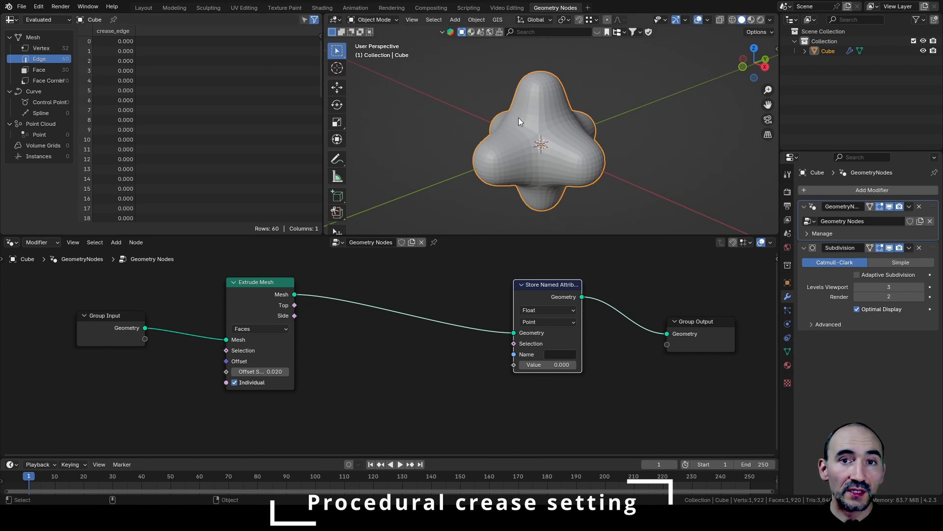
pyautogui.click(41, 48)
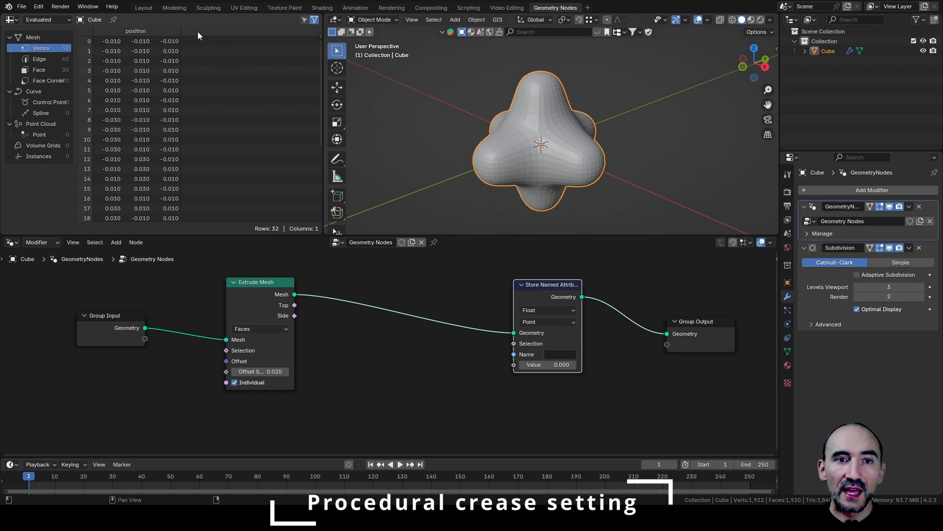
pyautogui.moveTo(206, 118)
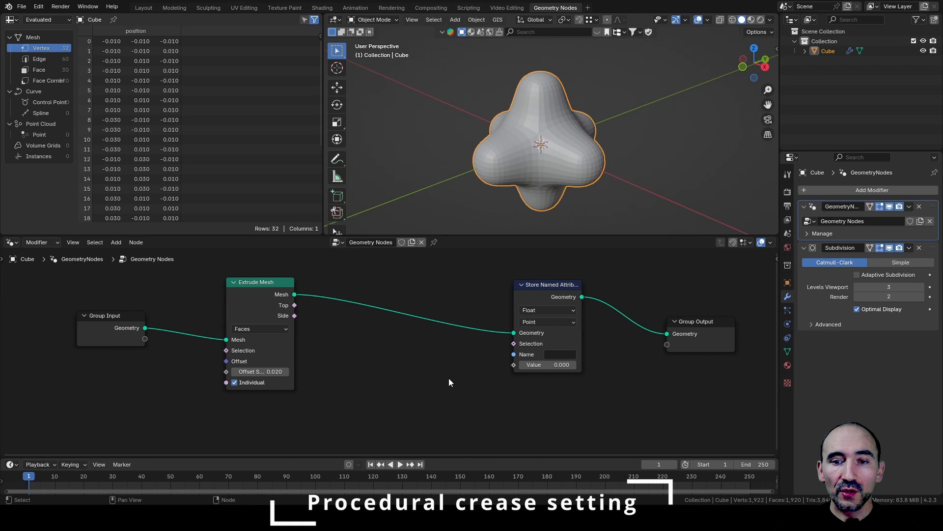
# Store crease_edge with value 1 on the Edge domain, selected by Extrude Mesh Top.
pyautogui.click(547, 321)
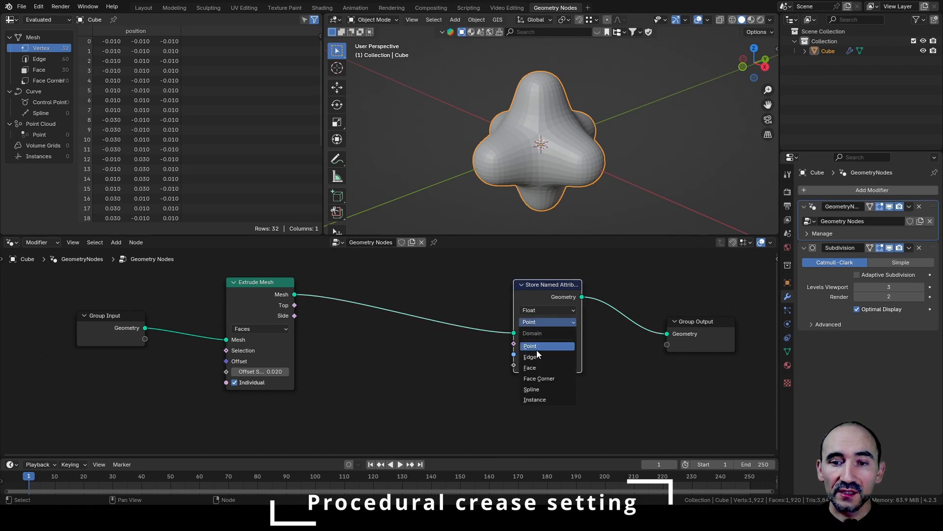
pyautogui.click(531, 356)
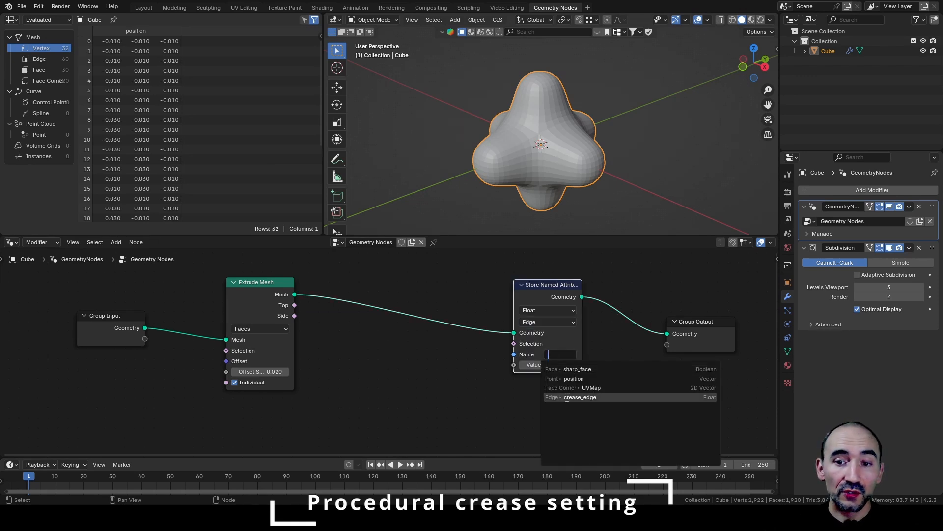
pyautogui.click(579, 396)
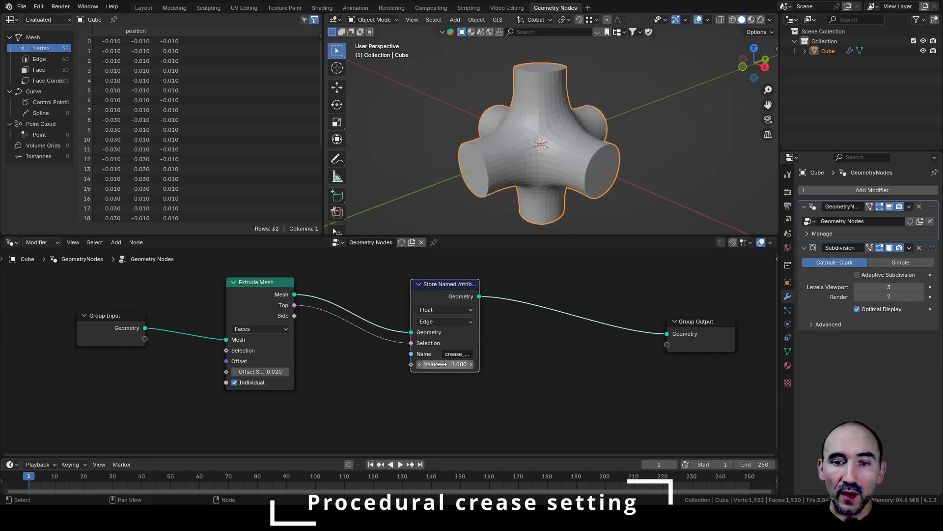
pyautogui.moveTo(542, 145); pyautogui.dragTo(618, 146)
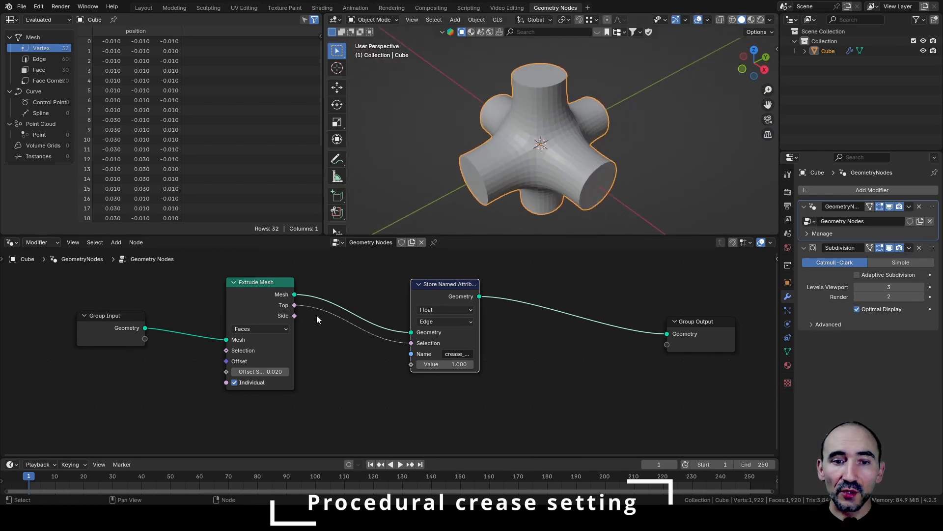
pyautogui.moveTo(276, 310)
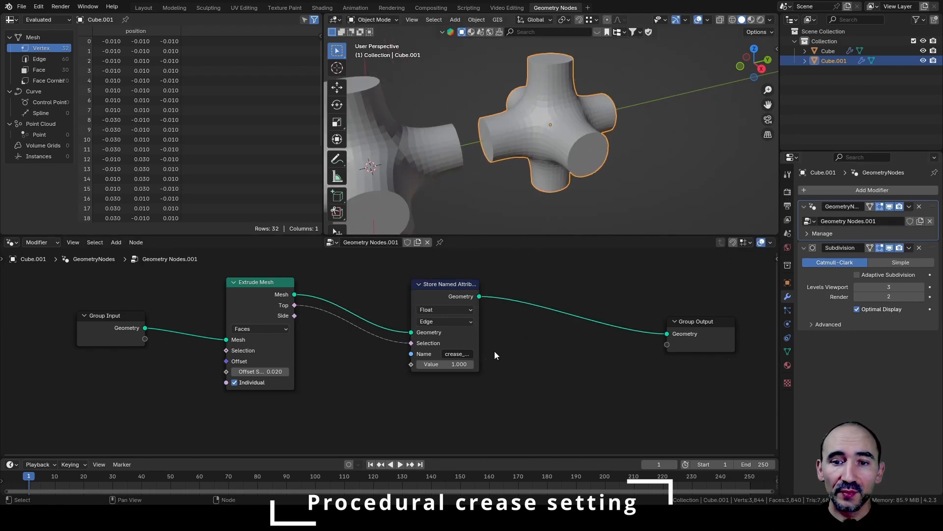
# Switch Store Named Attribute to the Point domain and rename it toward crease_vert.
pyautogui.moveTo(449, 283); pyautogui.dragTo(379, 279)
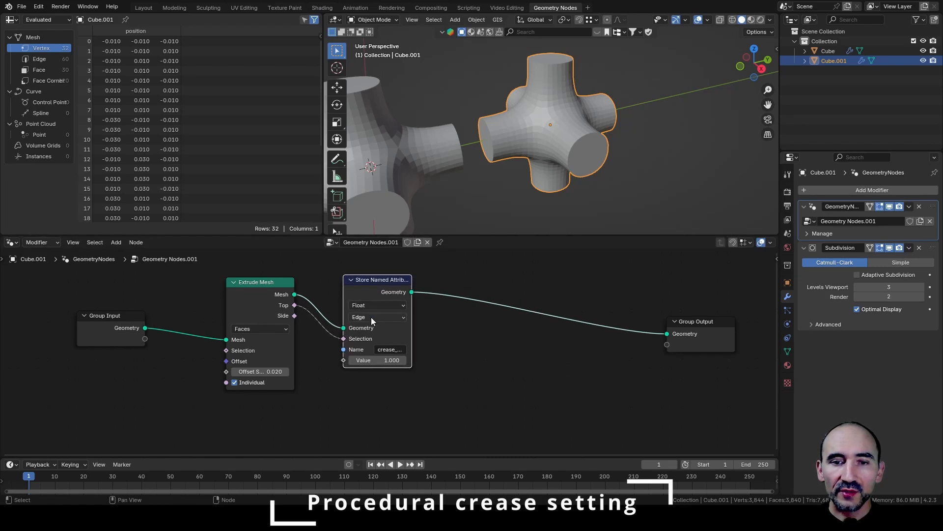
pyautogui.click(376, 318)
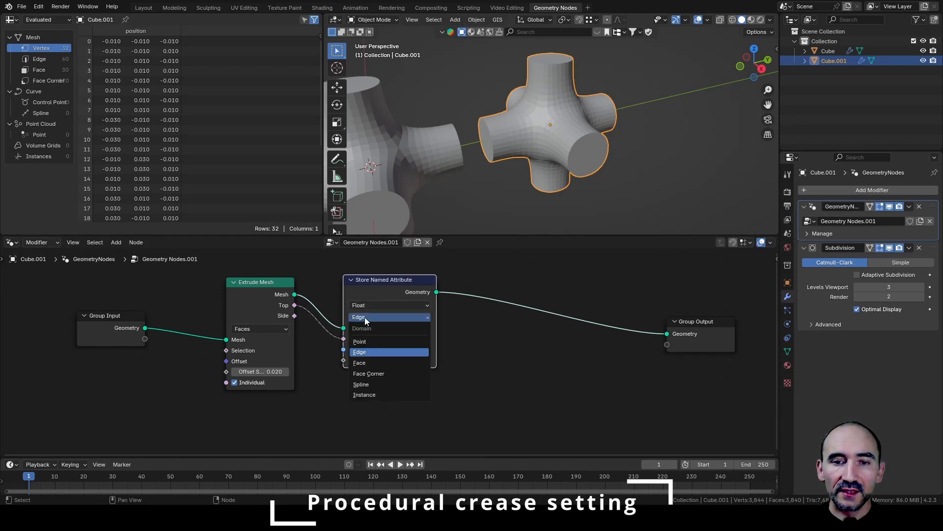
pyautogui.click(360, 341)
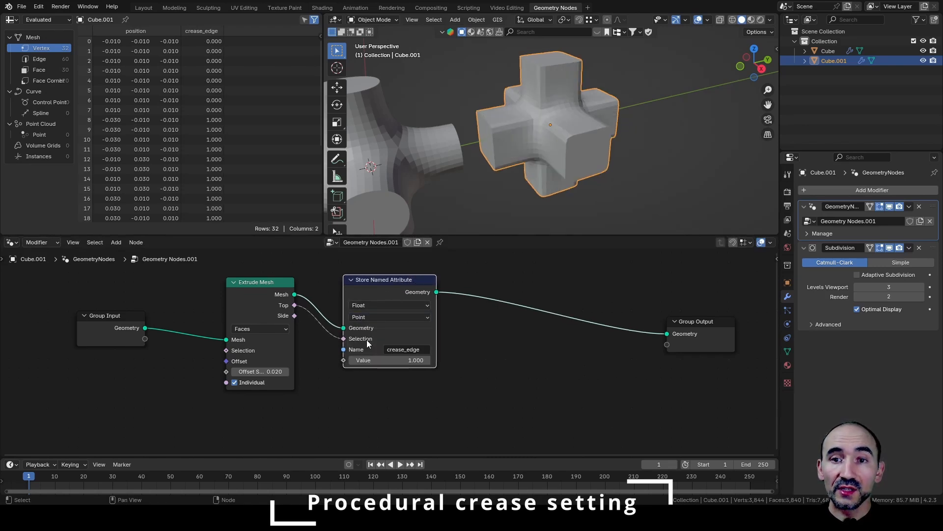
pyautogui.click(403, 349)
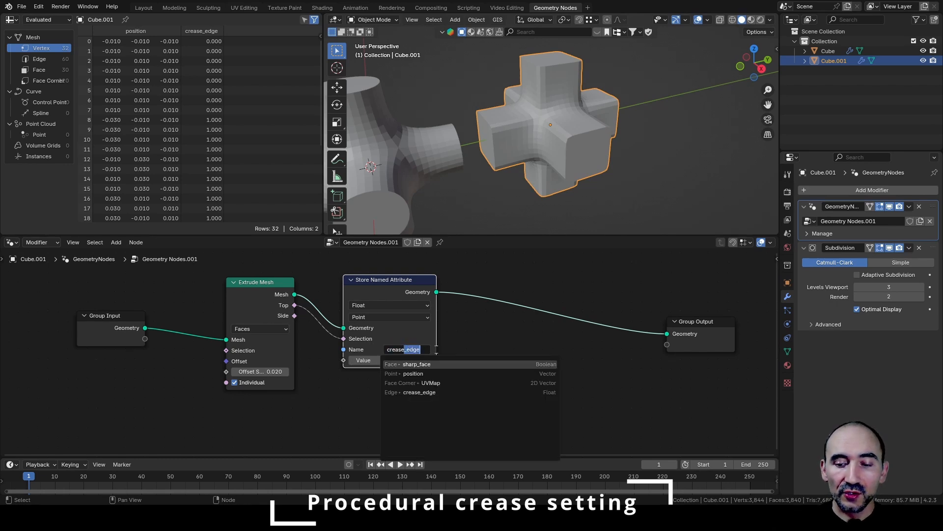
pyautogui.write('crease_vert')
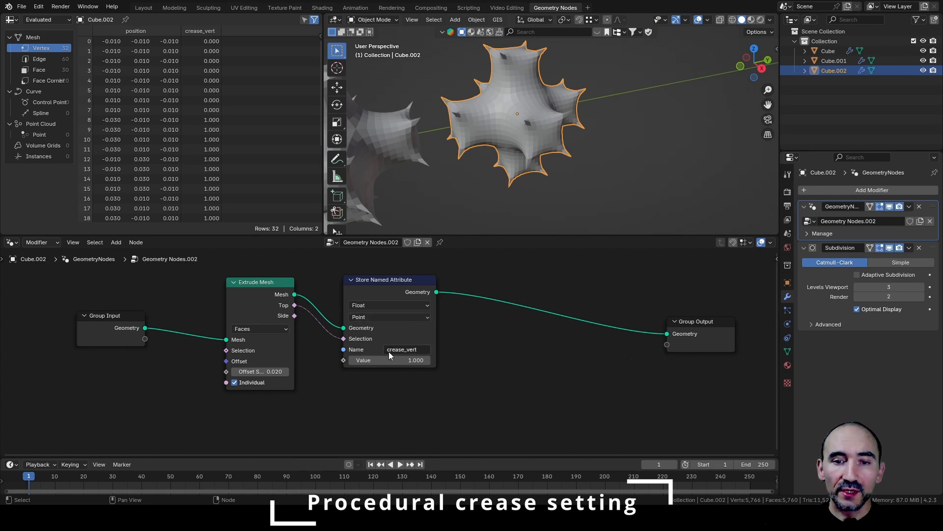
# Set Cube.002's stored attribute name to crease_vert from the suggestions.
pyautogui.click(405, 349)
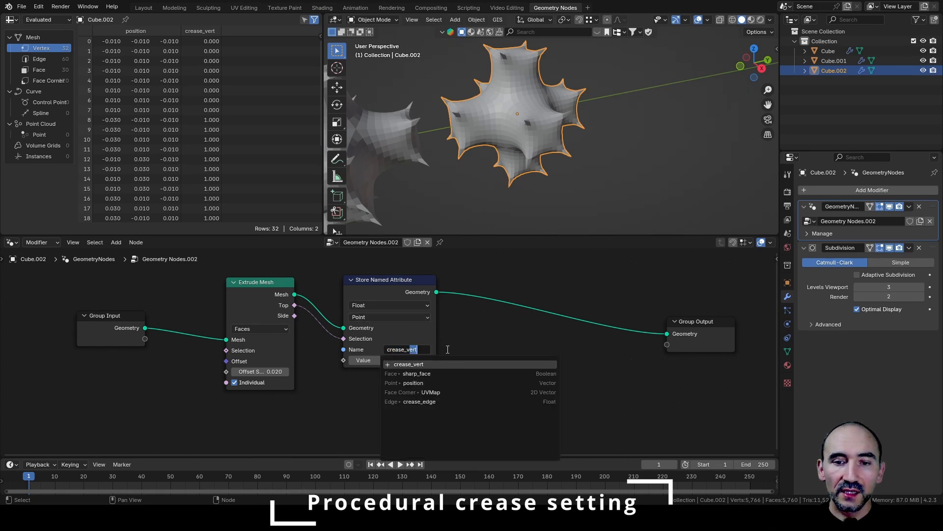
pyautogui.click(419, 401)
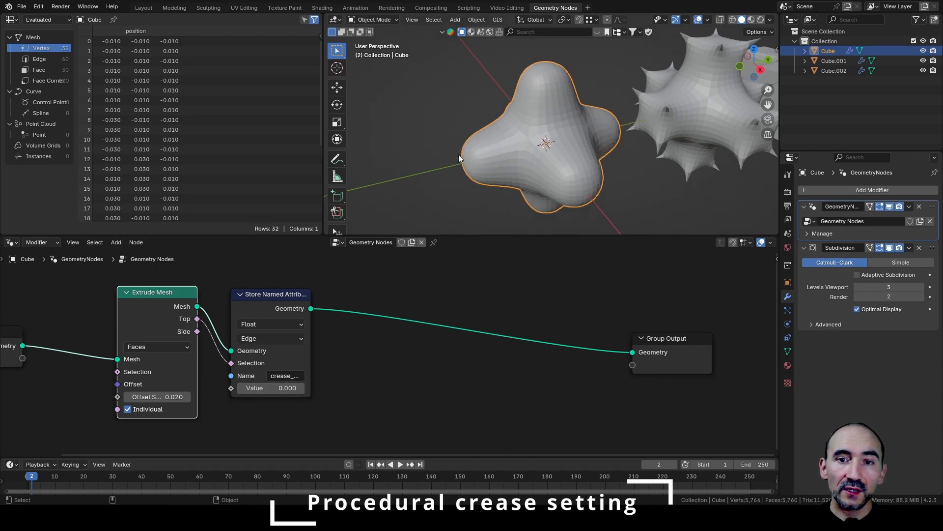
# Add a second Extrude Mesh with a tiny offset before storing crease_edge at 0.12.
pyautogui.click(277, 387)
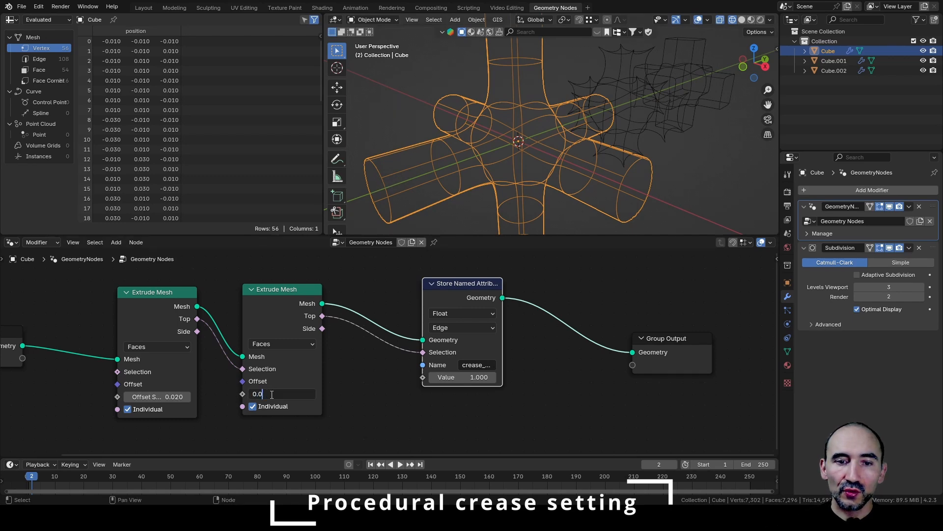
pyautogui.write('0.001')
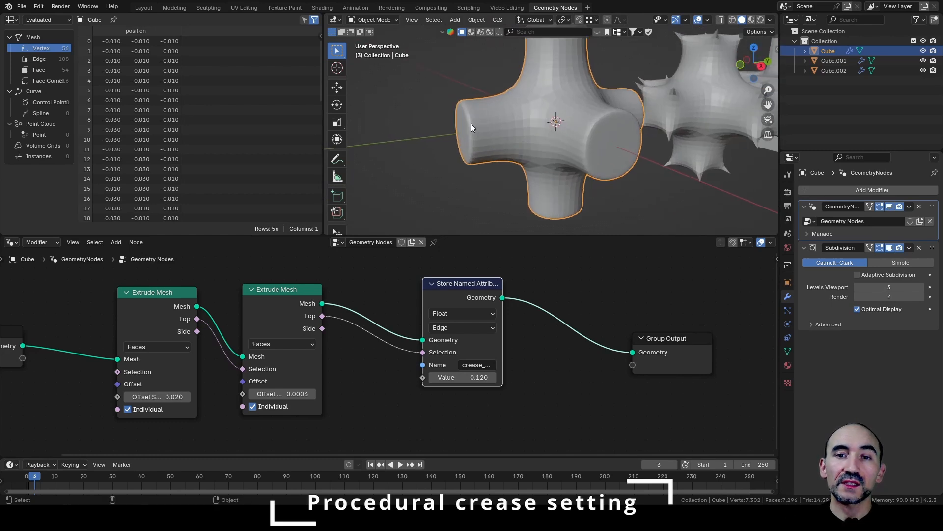
pyautogui.moveTo(472, 111)
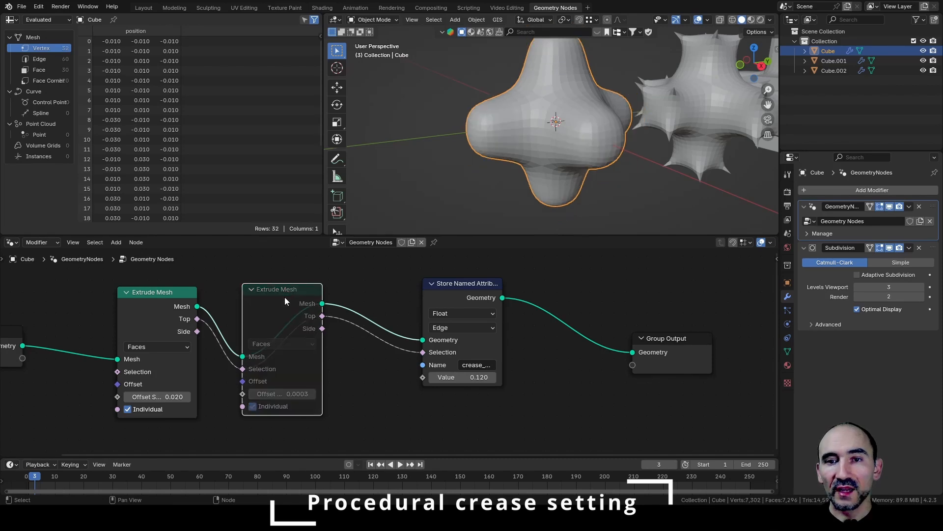
pyautogui.moveTo(277, 306)
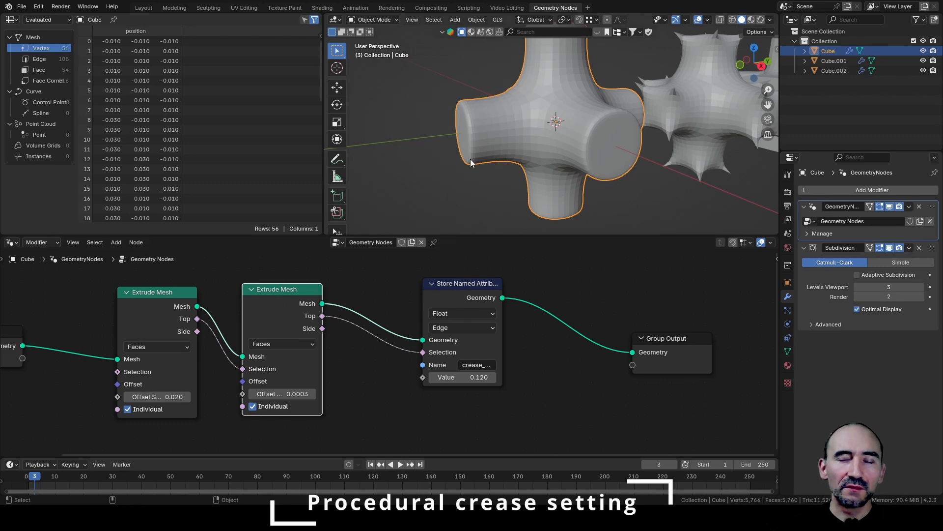
pyautogui.moveTo(499, 145)
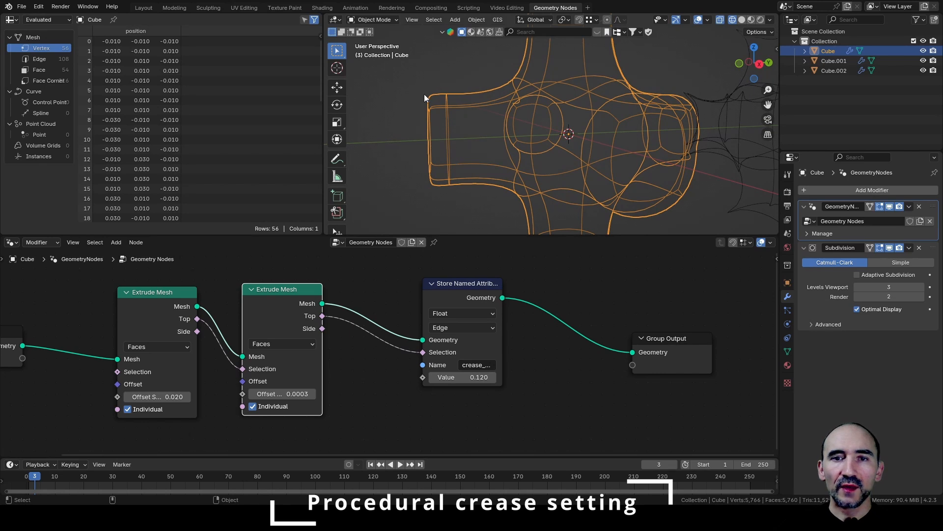
pyautogui.moveTo(445, 97)
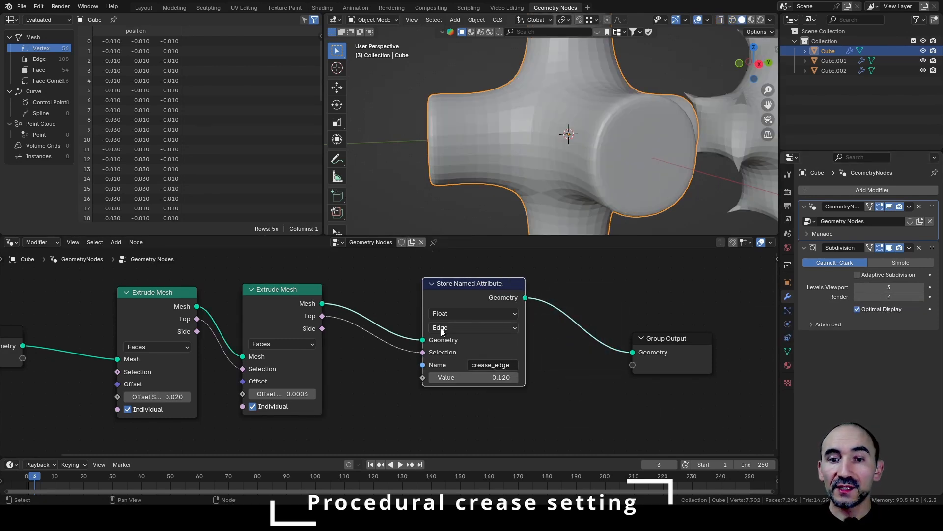
pyautogui.moveTo(566, 133); pyautogui.dragTo(497, 165)
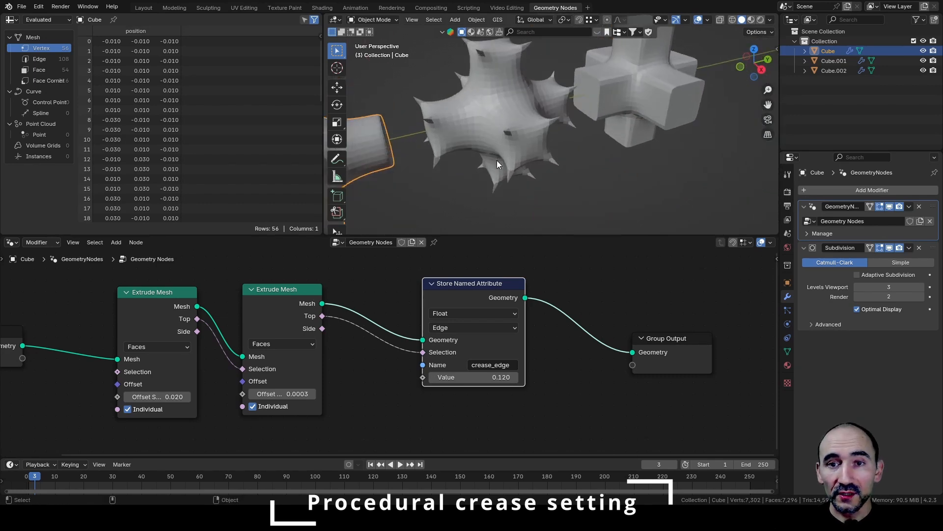
pyautogui.click(835, 60)
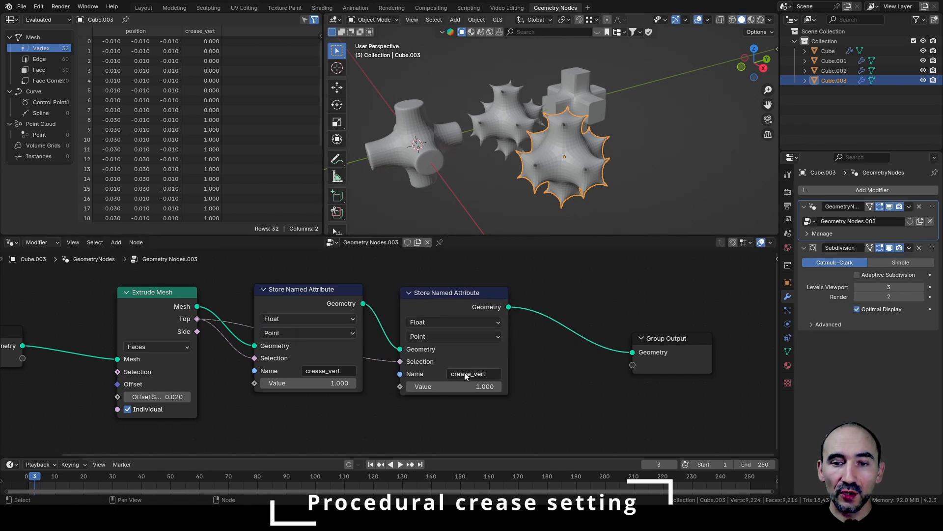
# Rename Cube.003's second Store Named Attribute from crease_vert to crease_edge.
pyautogui.write('crease_edge')
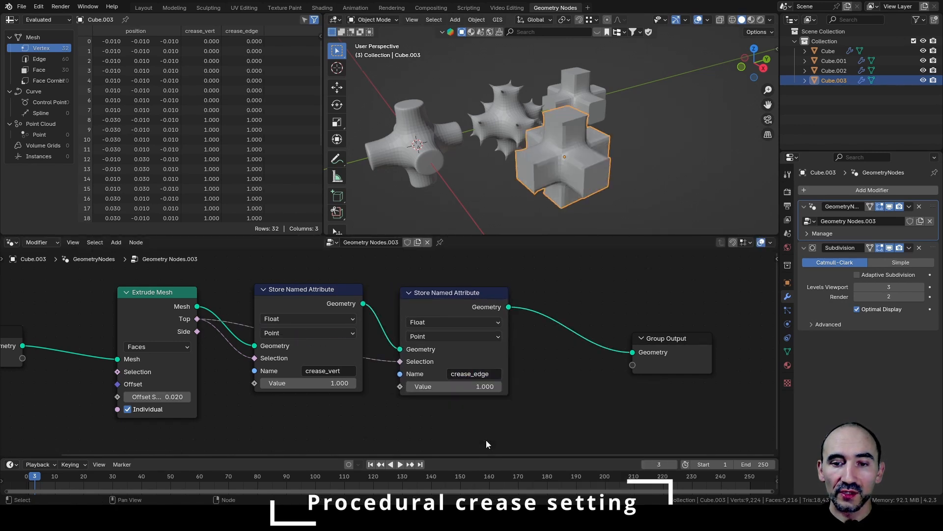